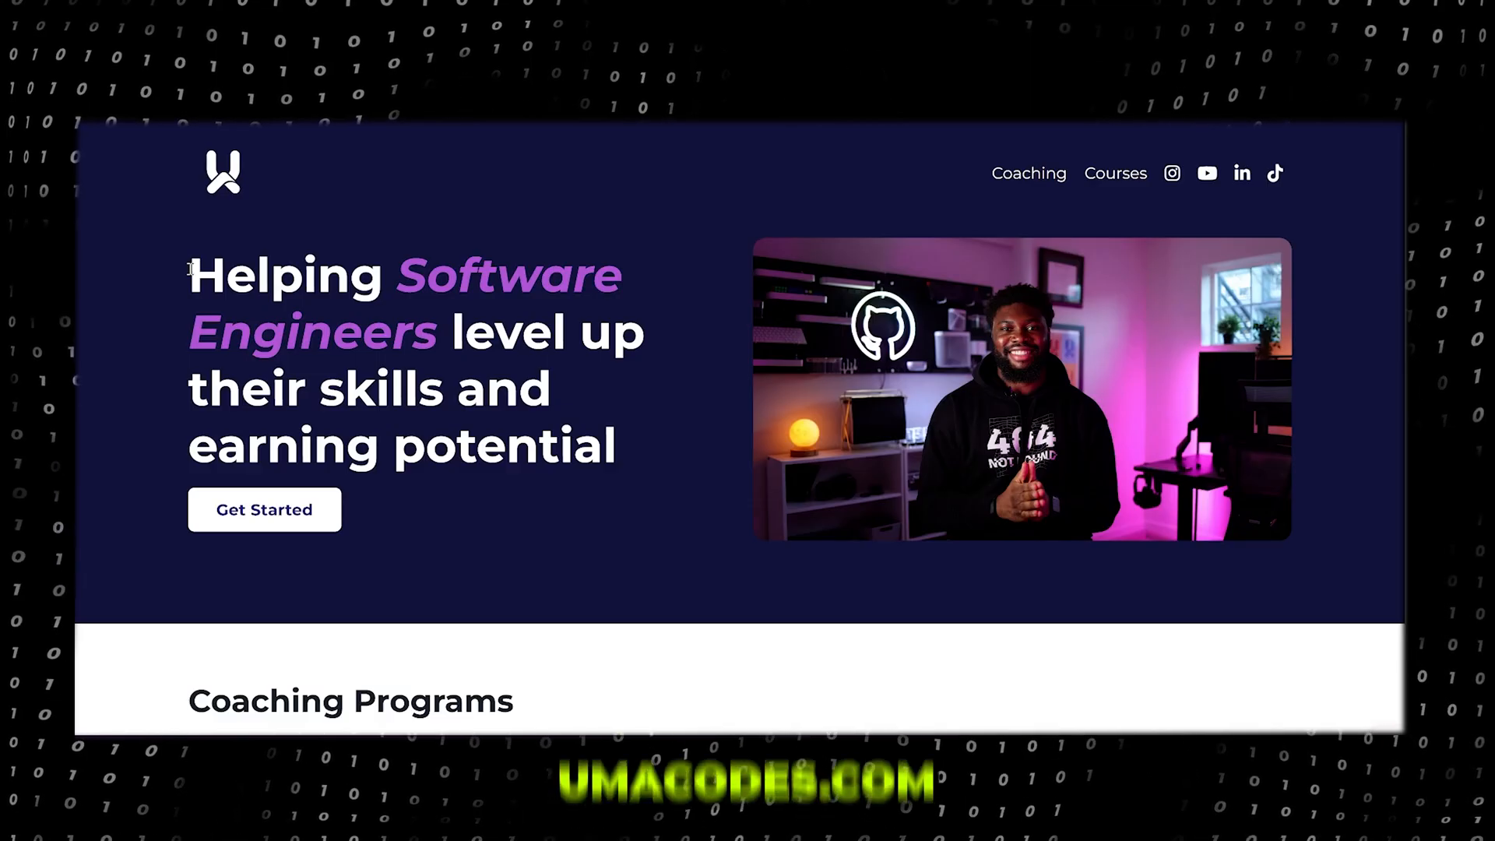
scroll("down", 3)
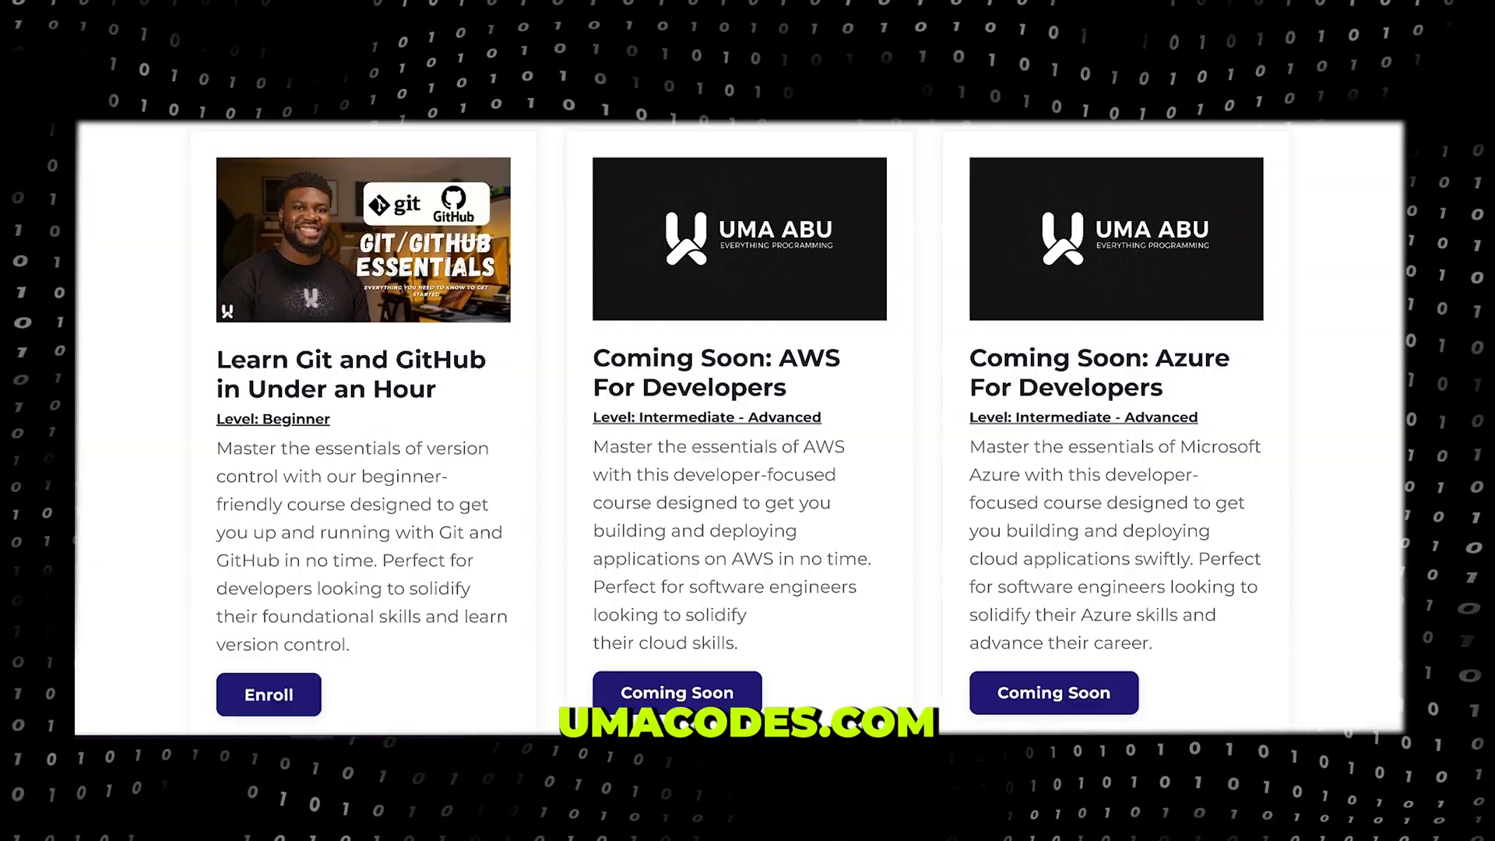